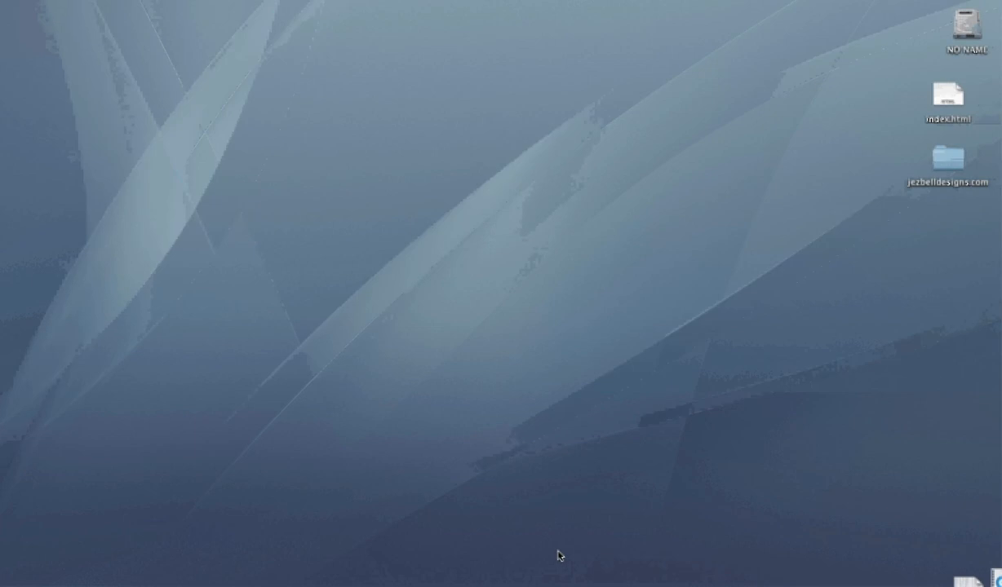
{"action": "mouse_move", "coordinate": [536, 532]}
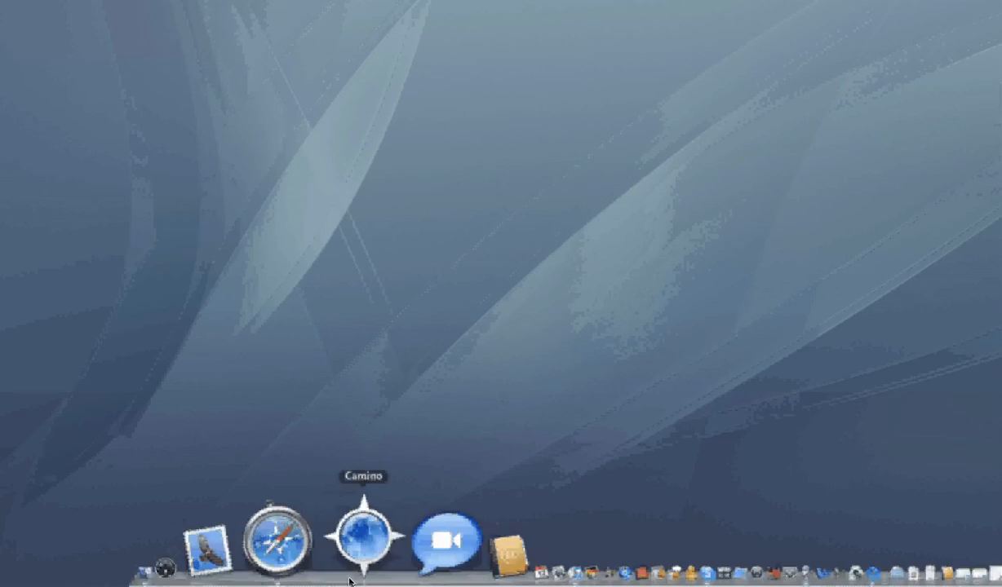
- Start a new website profile for a new domain with URL tester1.com entered
{"action": "left_click", "coordinate": [356, 543]}
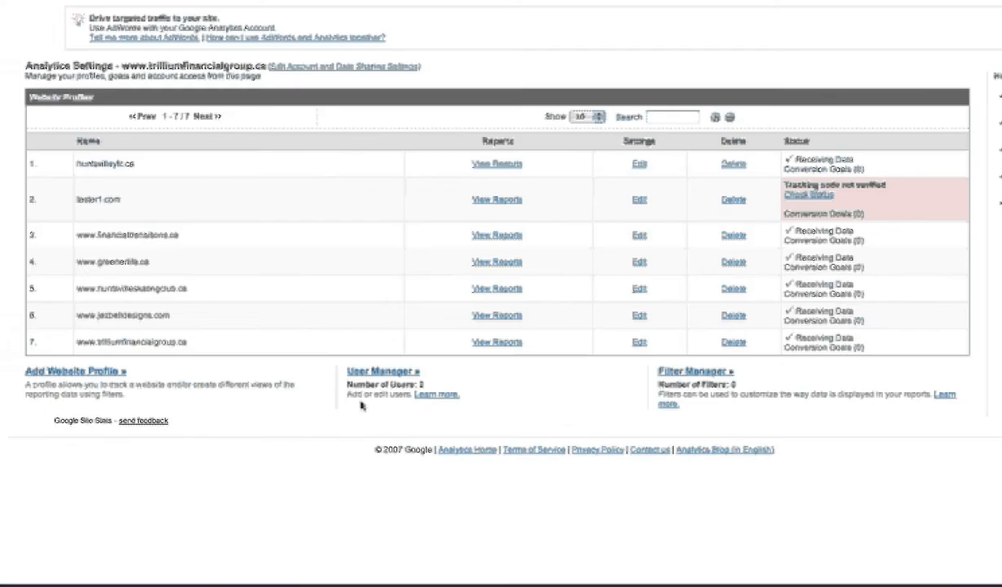
{"action": "mouse_move", "coordinate": [313, 493]}
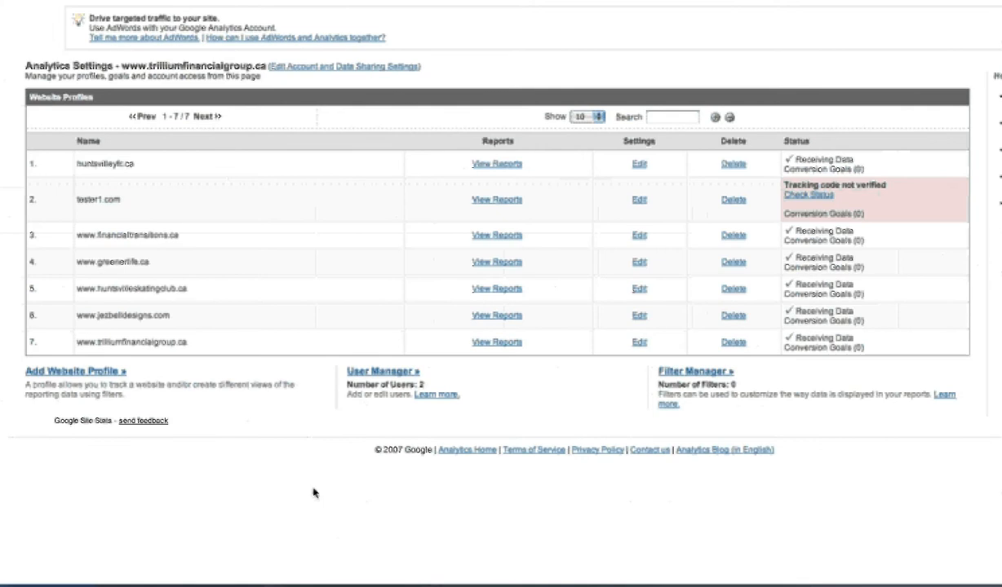
{"action": "mouse_move", "coordinate": [85, 378]}
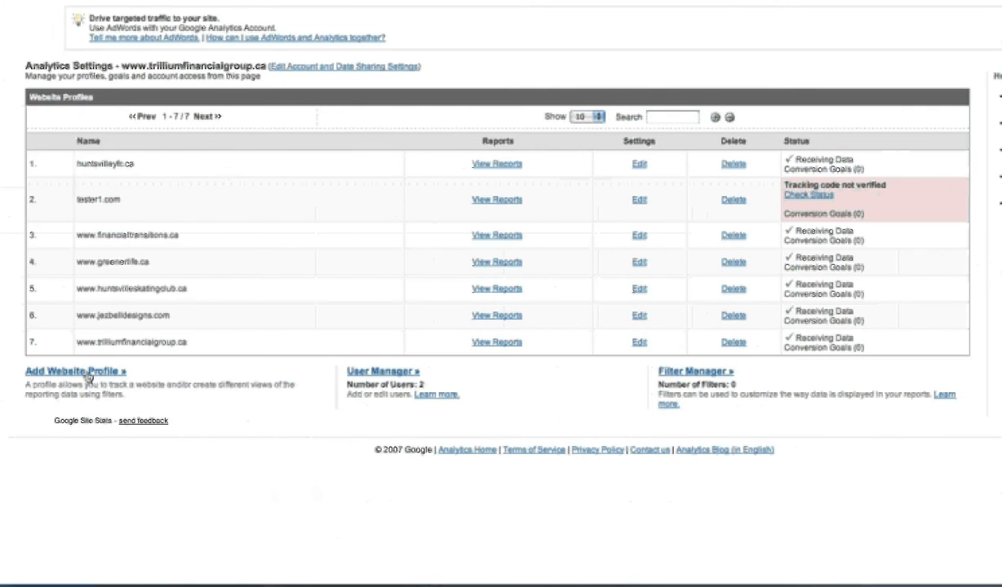
{"action": "left_click", "coordinate": [72, 372]}
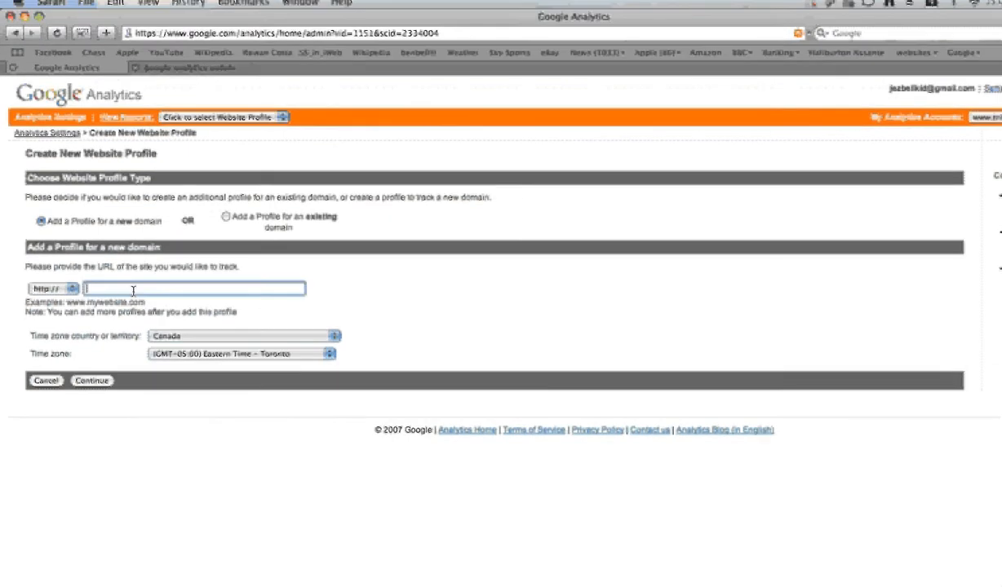
{"action": "scroll", "scroll_direction": "down", "scroll_amount": 3}
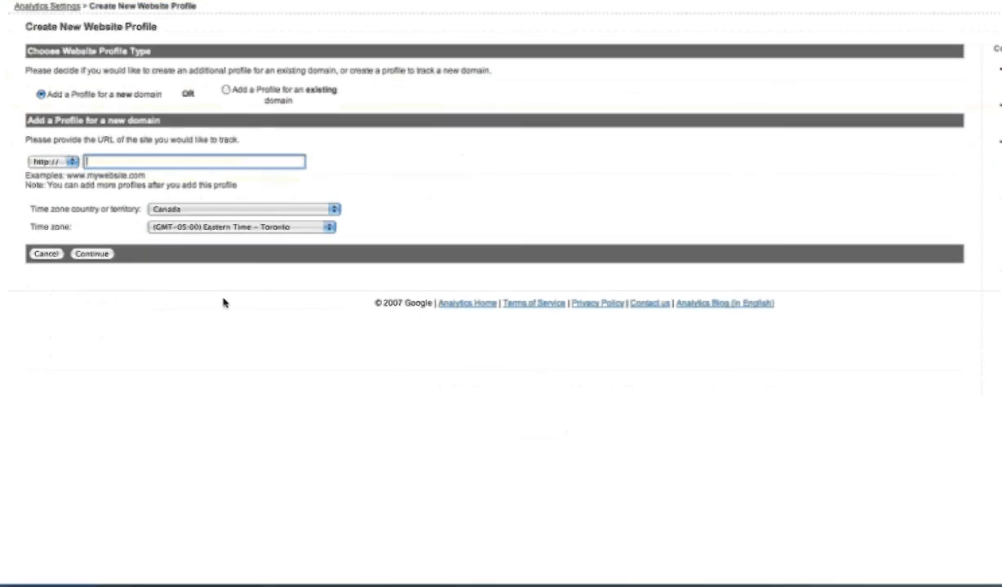
{"action": "type", "text": "tester"}
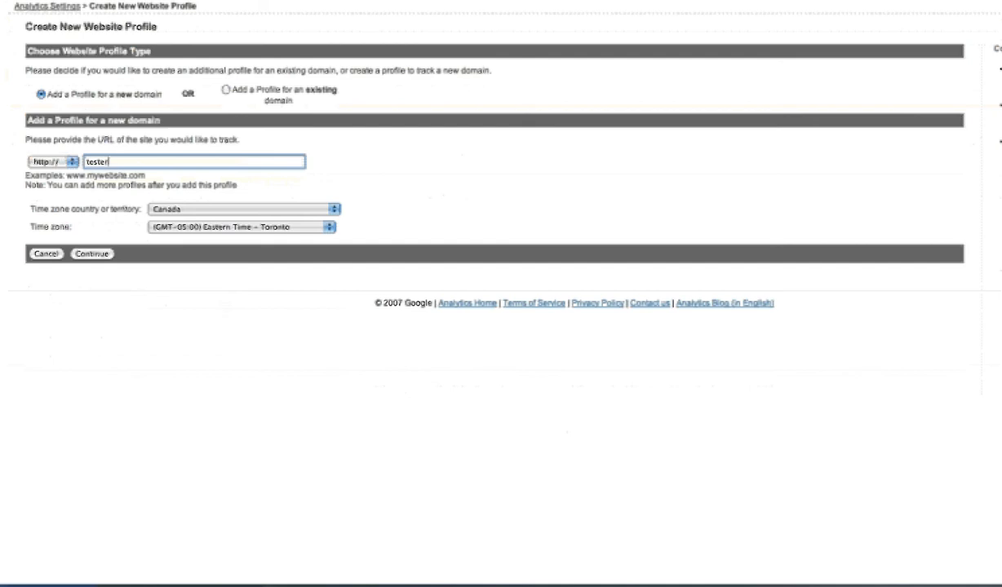
{"action": "type", "text": "1.com"}
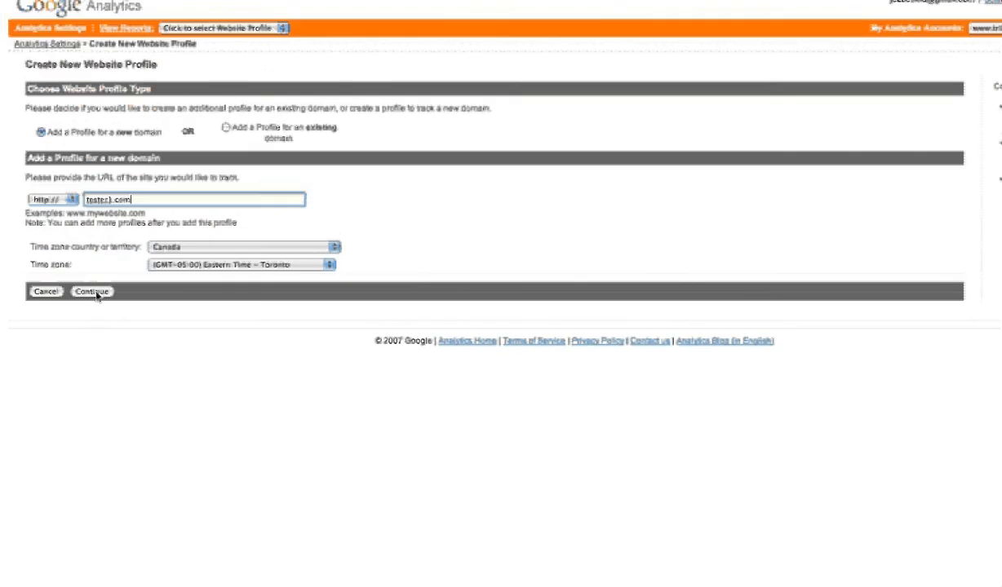
- Create the tester1.com profile and copy its UA account ID from the tracking code page
{"action": "left_click", "coordinate": [91, 292]}
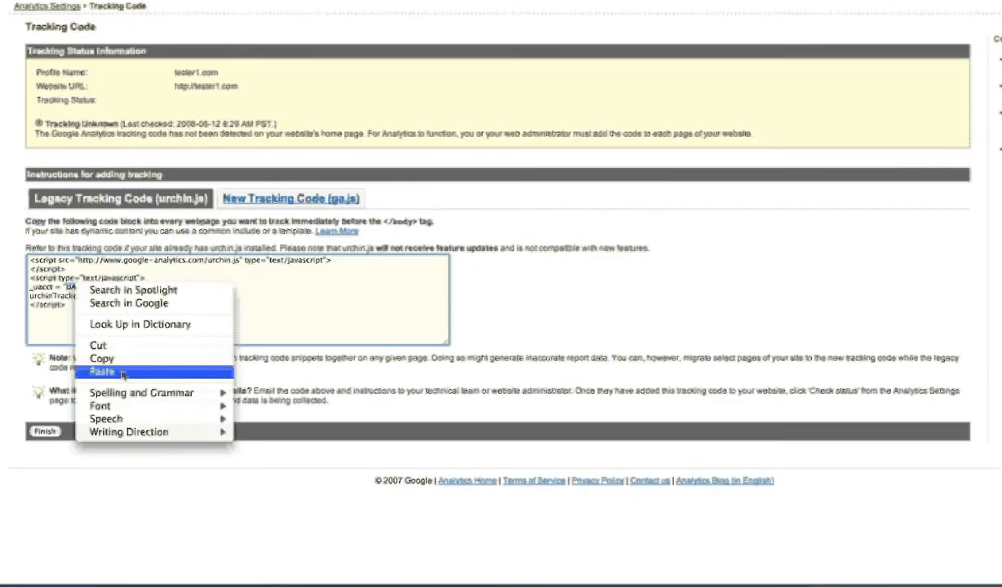
{"action": "left_click", "coordinate": [101, 372]}
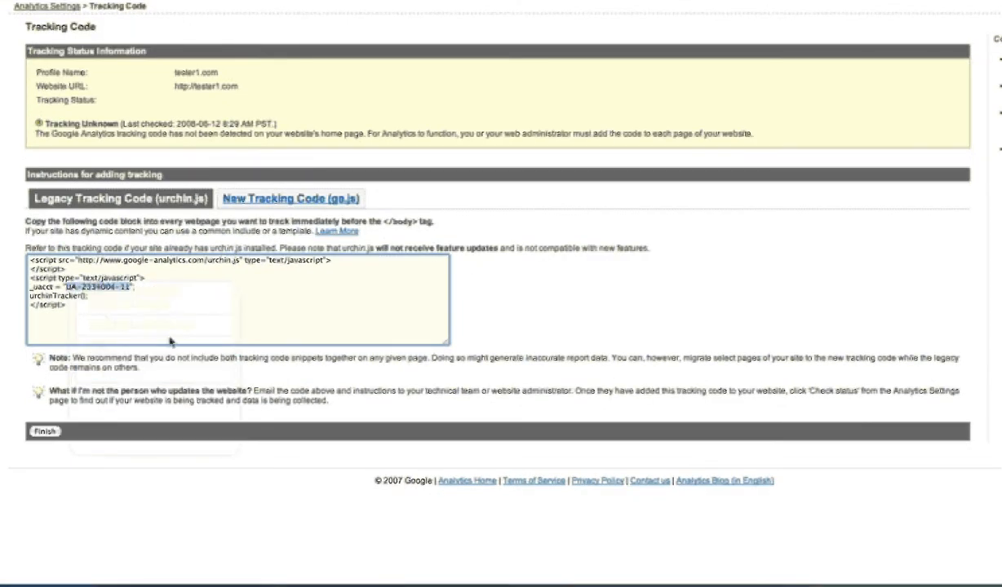
{"action": "mouse_move", "coordinate": [202, 326]}
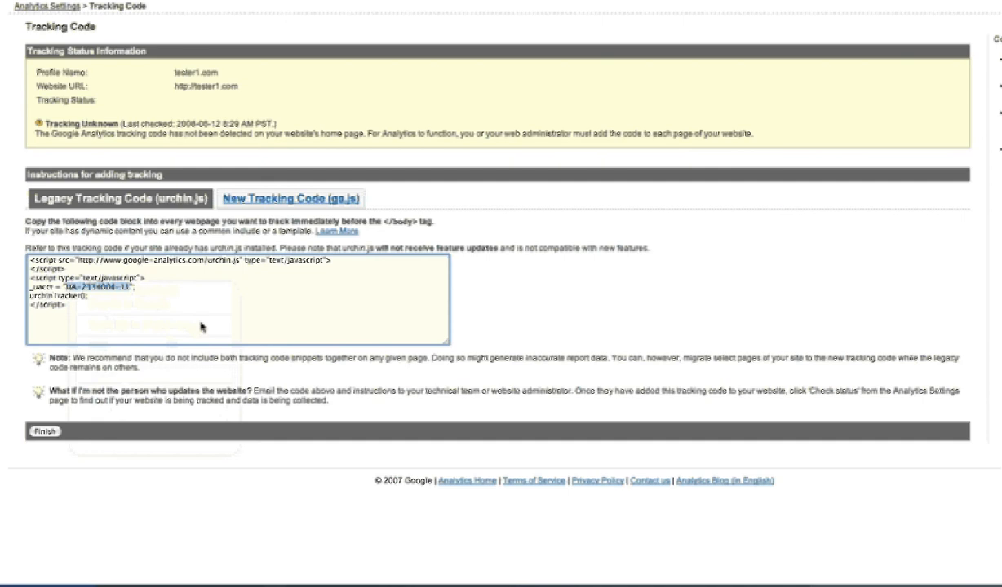
{"action": "mouse_move", "coordinate": [207, 327]}
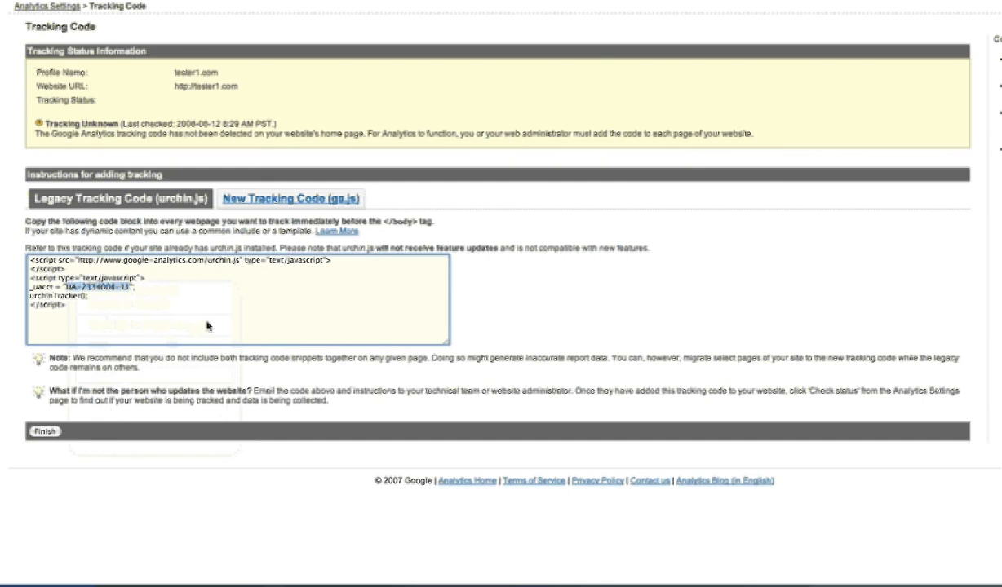
{"action": "mouse_move", "coordinate": [261, 326]}
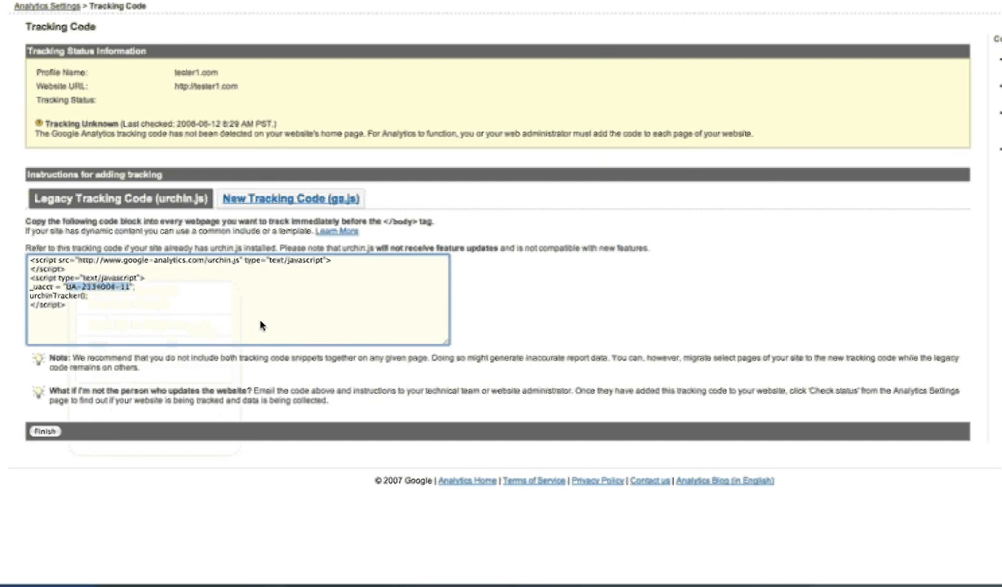
{"action": "mouse_move", "coordinate": [281, 318]}
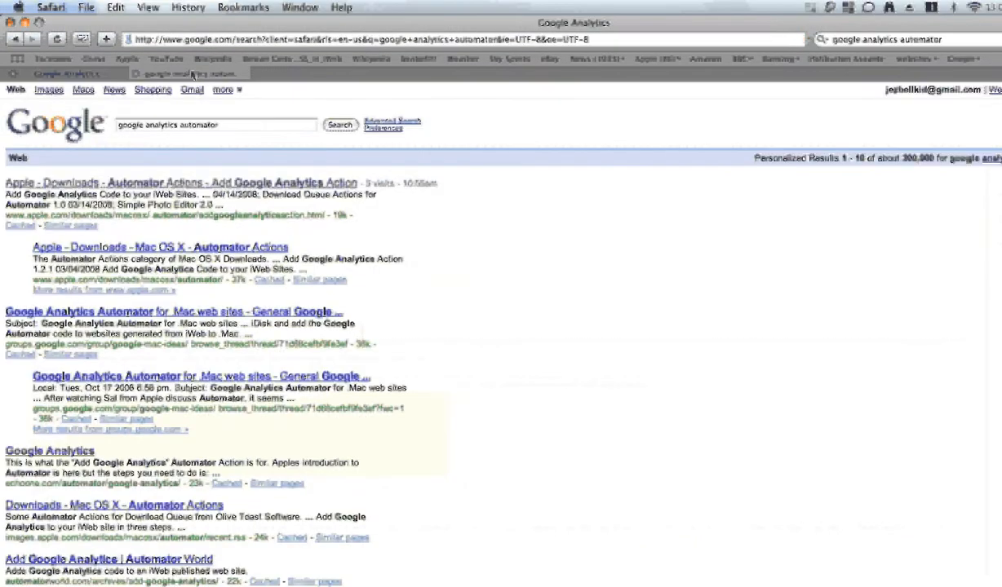
- Locate Apple's download page for the Add Google Analytics Action 1.2.1 plug-in
{"action": "scroll", "scroll_direction": "down", "scroll_amount": 3}
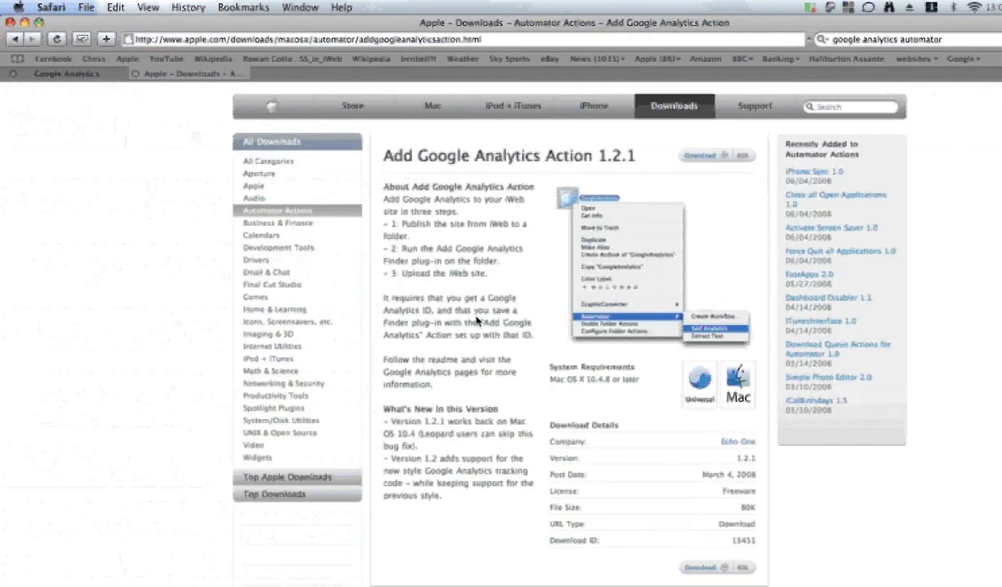
{"action": "scroll", "scroll_direction": "down", "scroll_amount": 3}
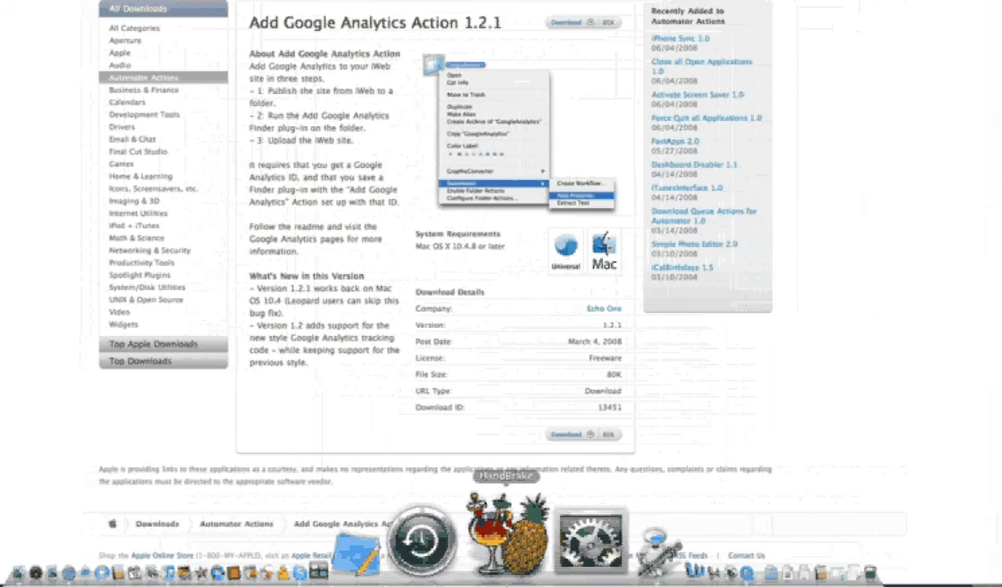
- Add the Add Google Analytics action to a new workflow with account ID UA-2334004-11
{"action": "left_click", "coordinate": [582, 182]}
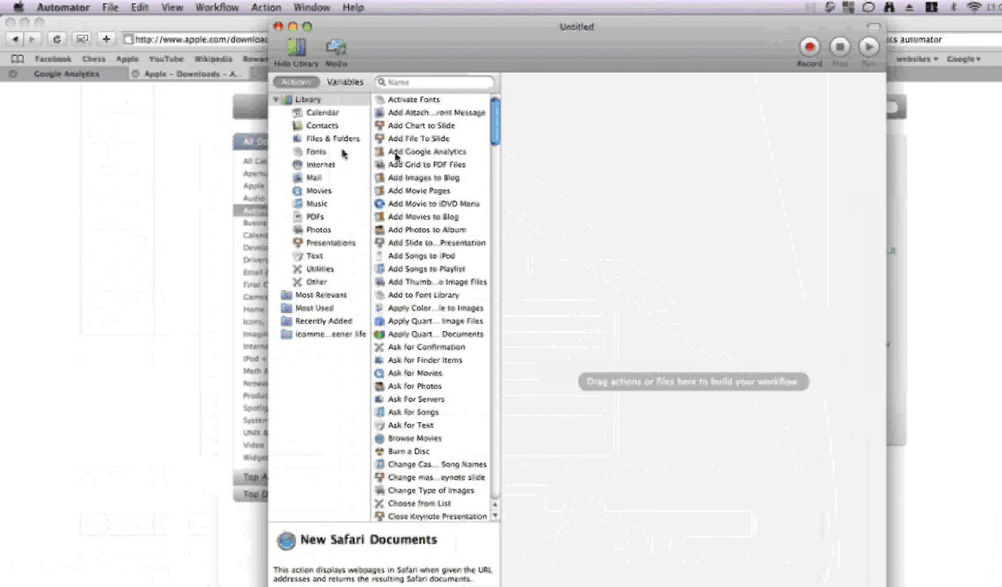
{"action": "double_click", "coordinate": [424, 151]}
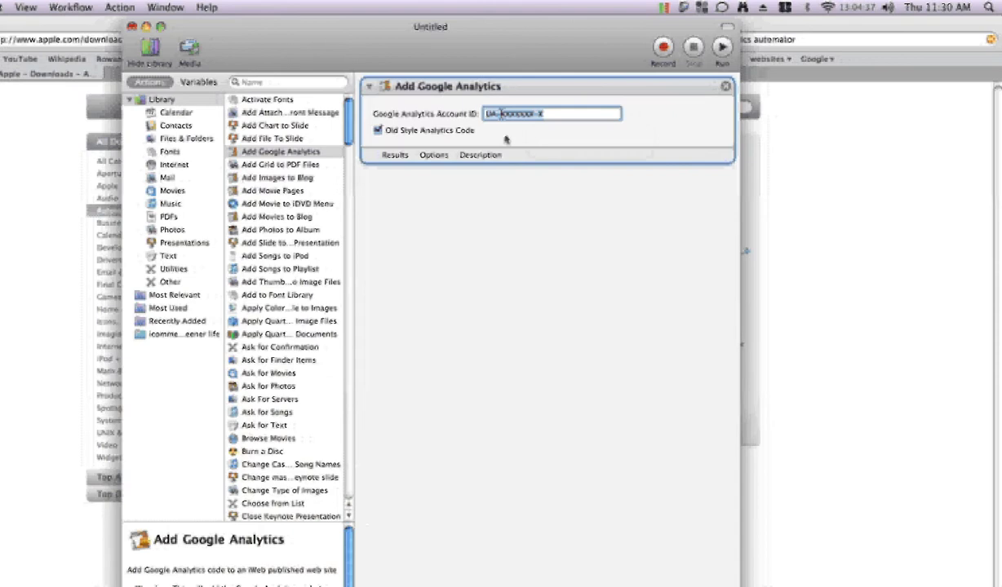
{"action": "type", "text": "UA-2334004-11"}
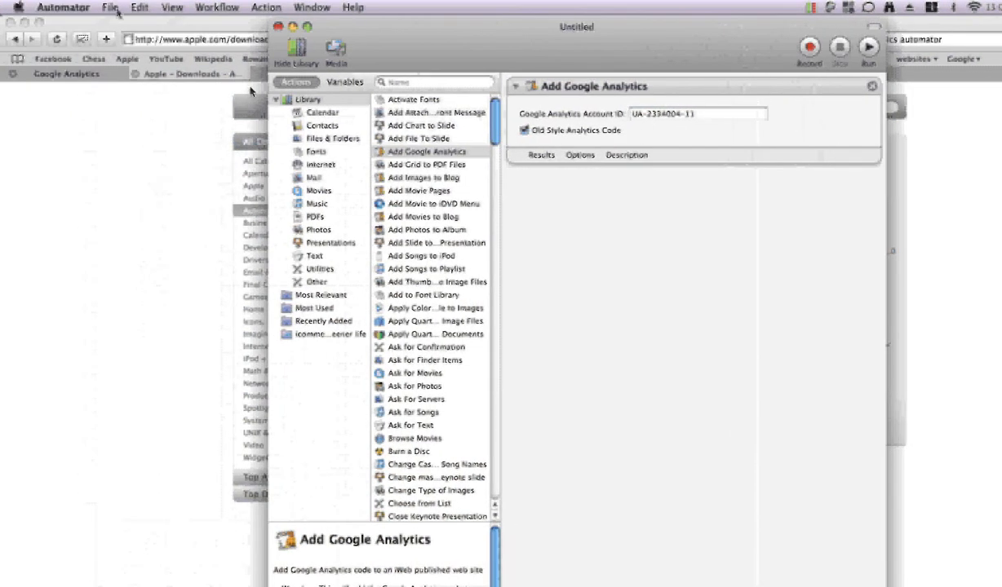
- Save the workflow as a Finder plug-in named 'tester analytics'
{"action": "left_click", "coordinate": [111, 7]}
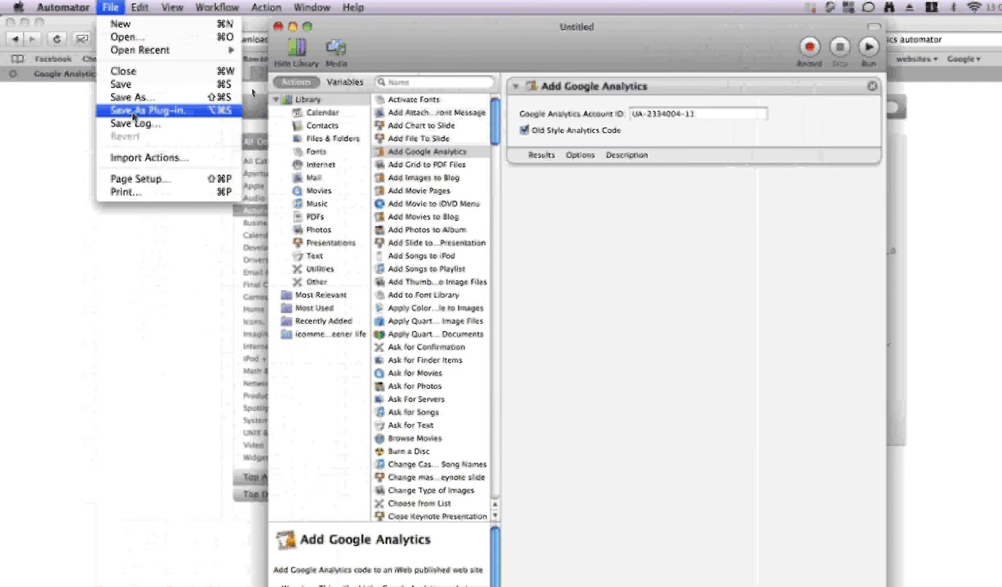
{"action": "left_click", "coordinate": [146, 111]}
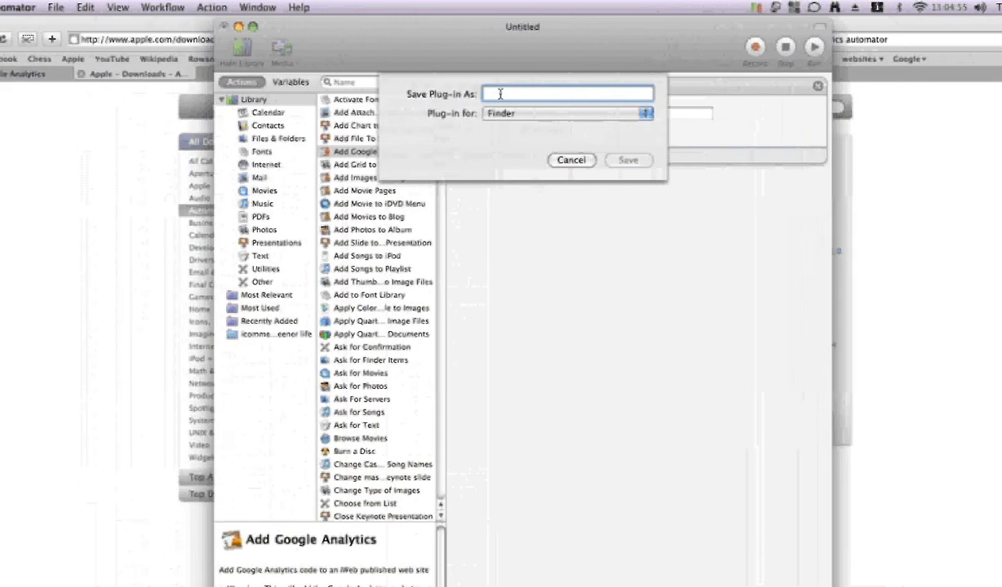
{"action": "type", "text": "tes"}
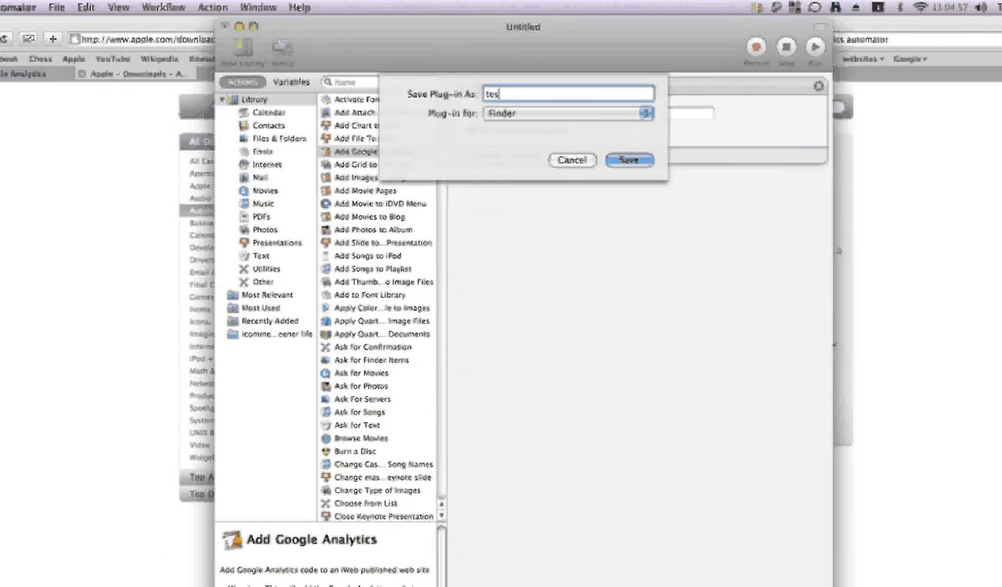
{"action": "type", "text": "ter"}
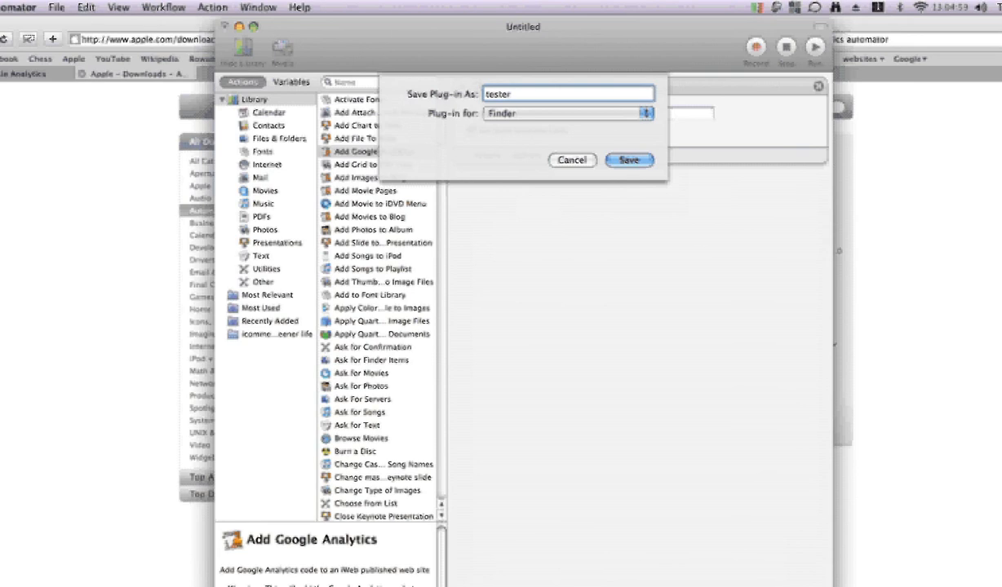
{"action": "left_click", "coordinate": [568, 93]}
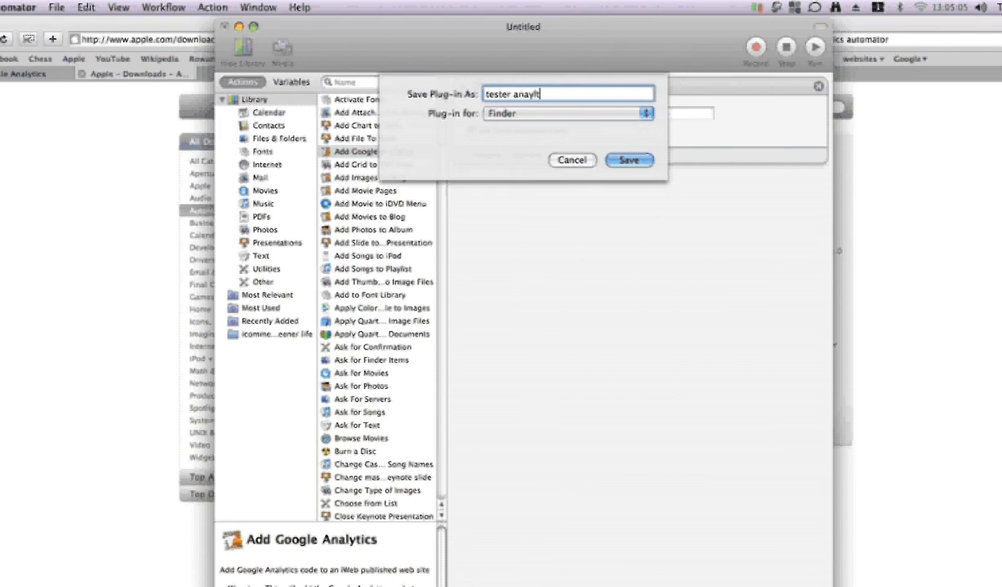
{"action": "type", "text": "ics"}
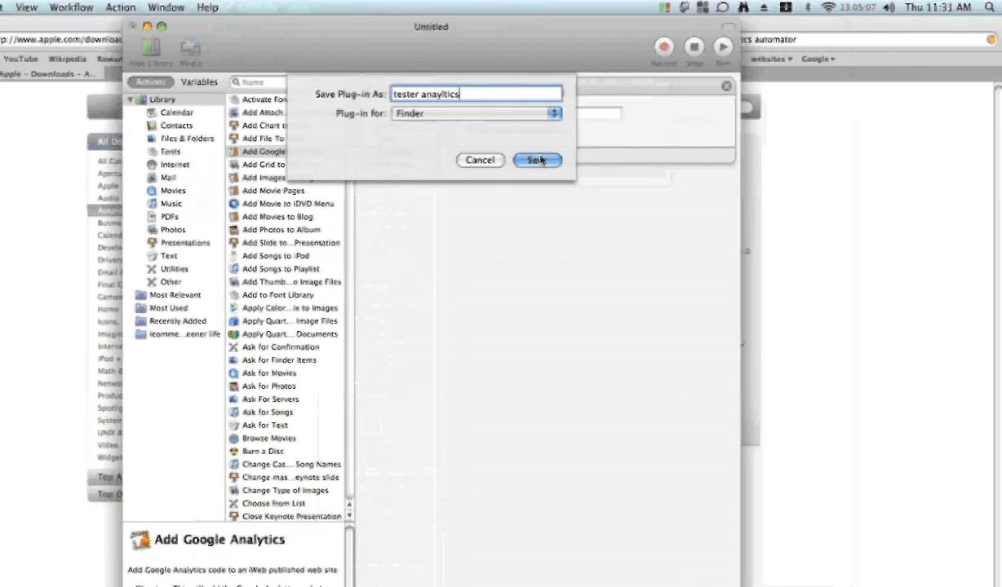
{"action": "left_click", "coordinate": [537, 160]}
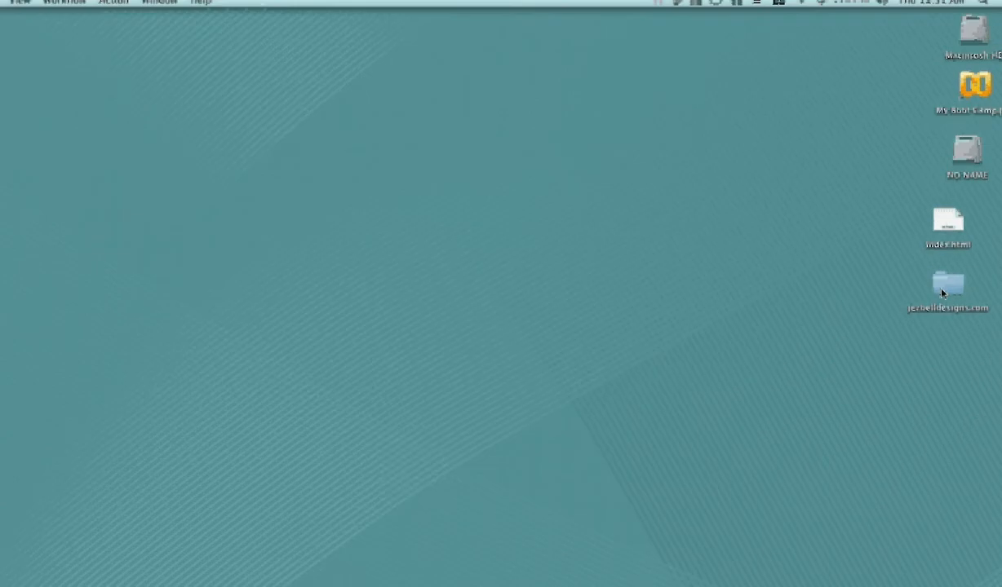
- Show the contextual menu of the published site folder listing the tester analytics workflow
{"action": "left_click", "coordinate": [946, 287]}
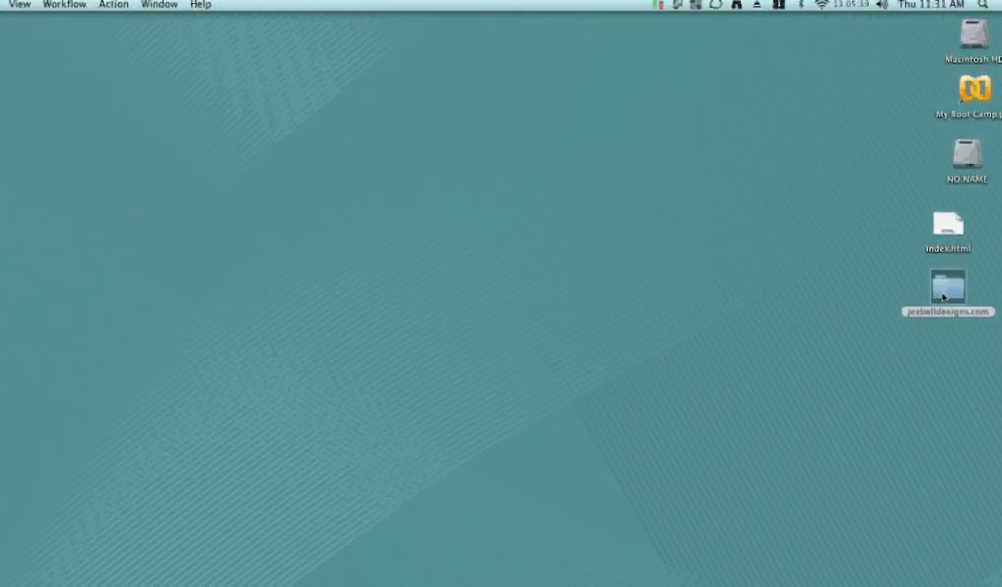
{"action": "right_click", "coordinate": [946, 287]}
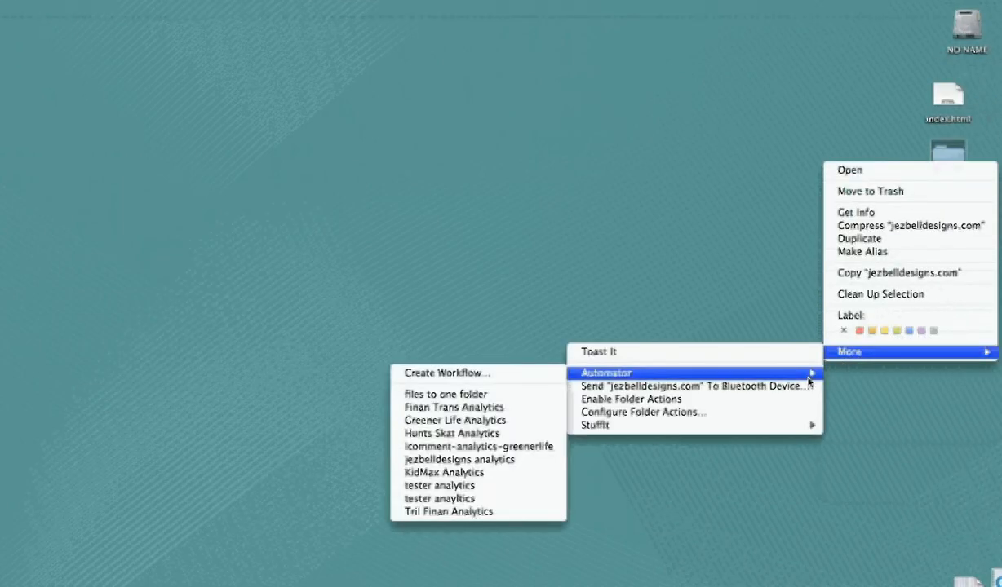
{"action": "mouse_move", "coordinate": [454, 486]}
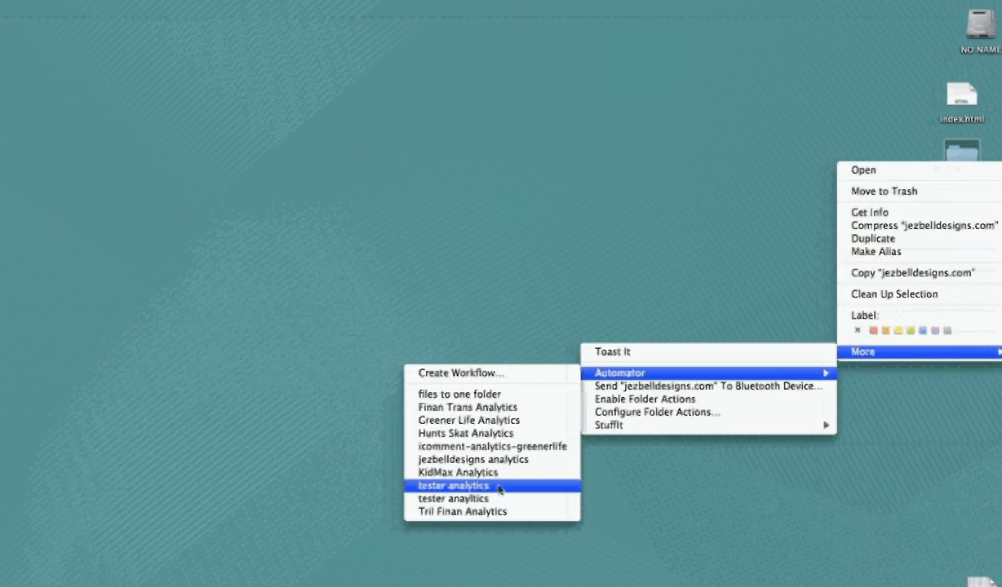